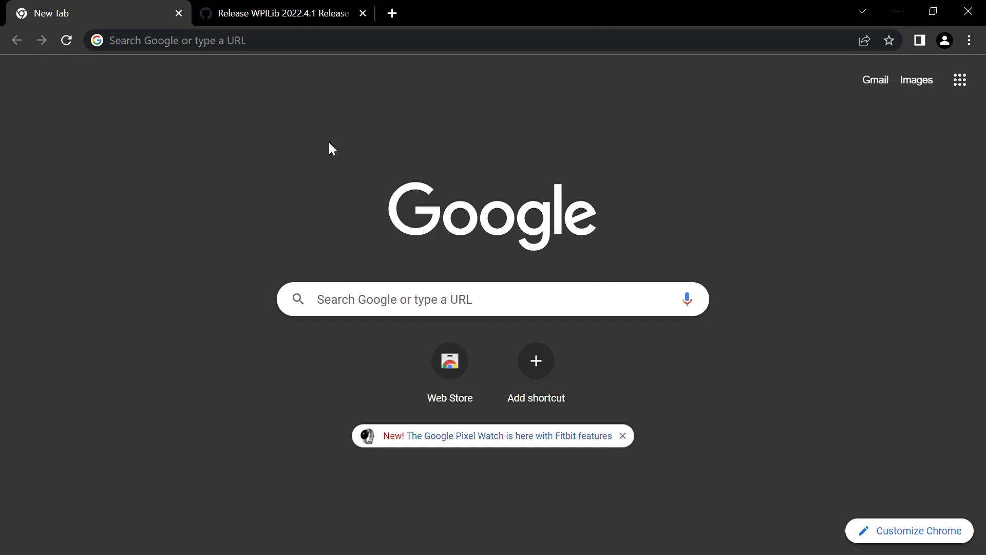
Download WPILib_Windows64-2022.4.1.iso from the 2022.4.1 release's Assets list
click(280, 12)
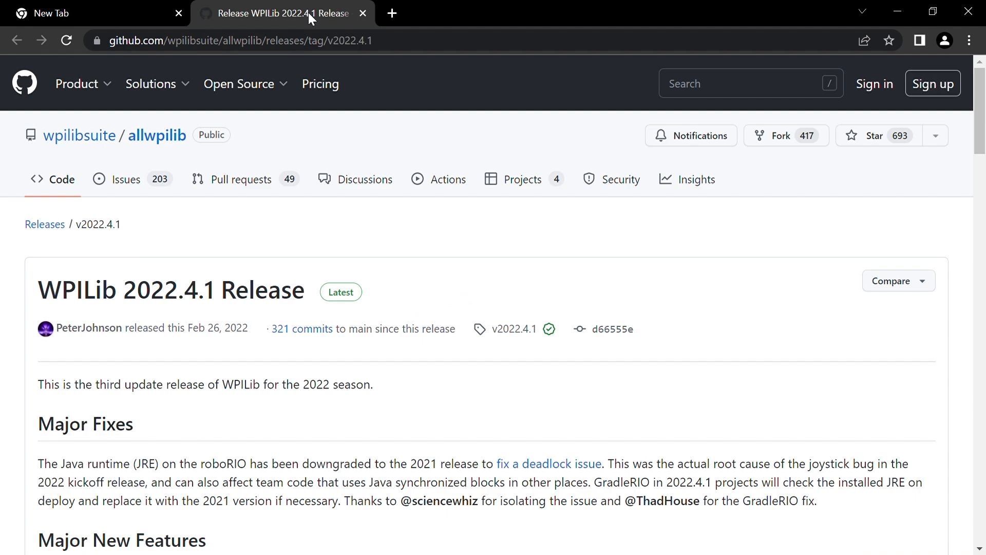
scroll(down, 3)
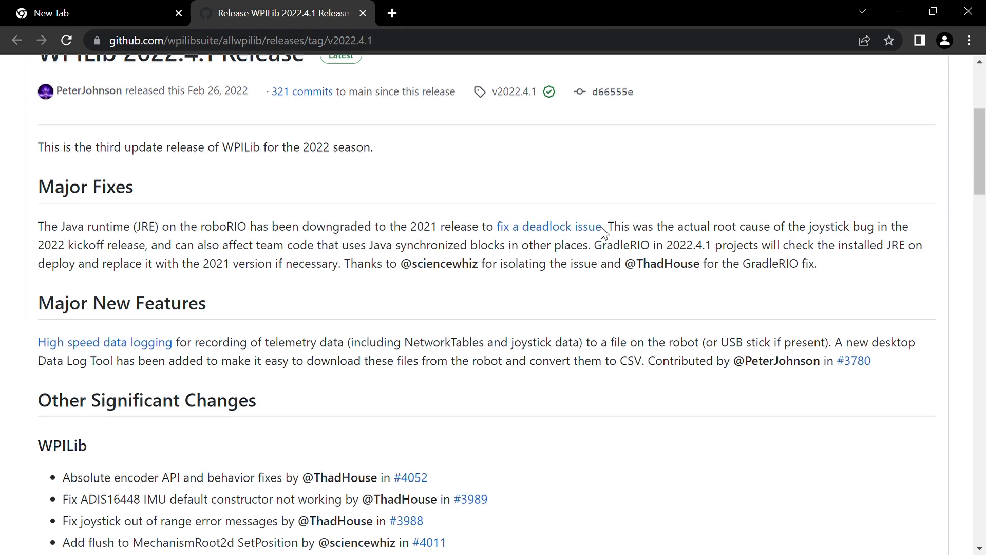
scroll(down, 3)
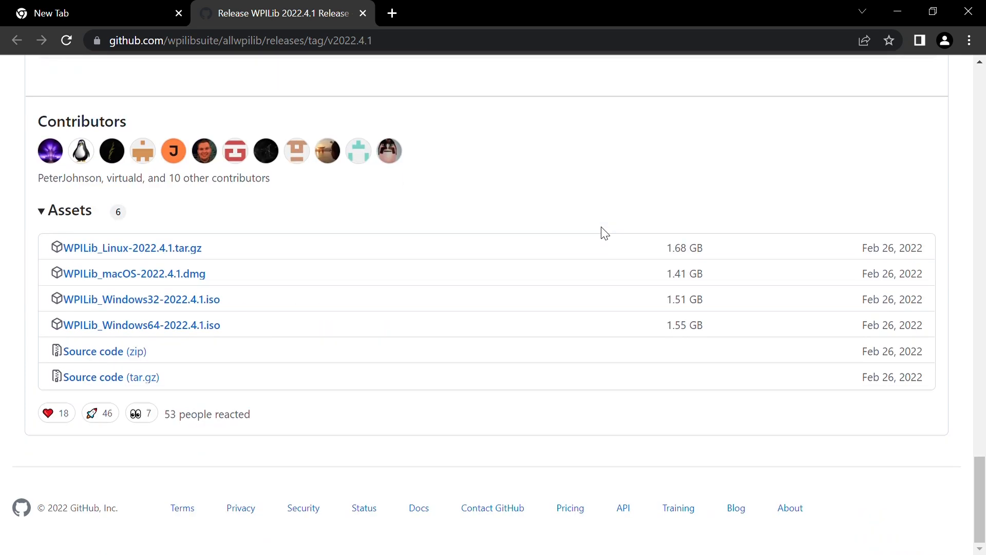
mouse_move(141, 324)
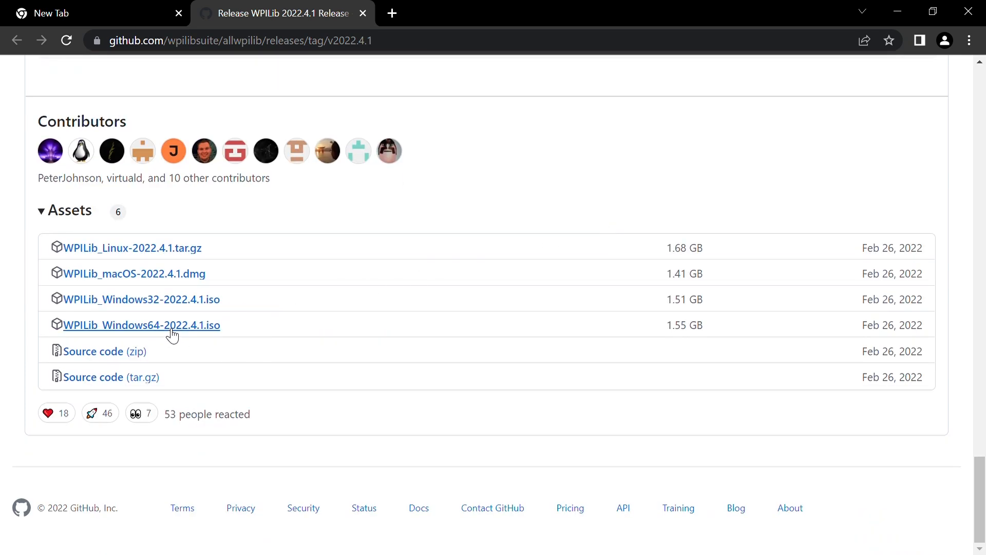
click(141, 325)
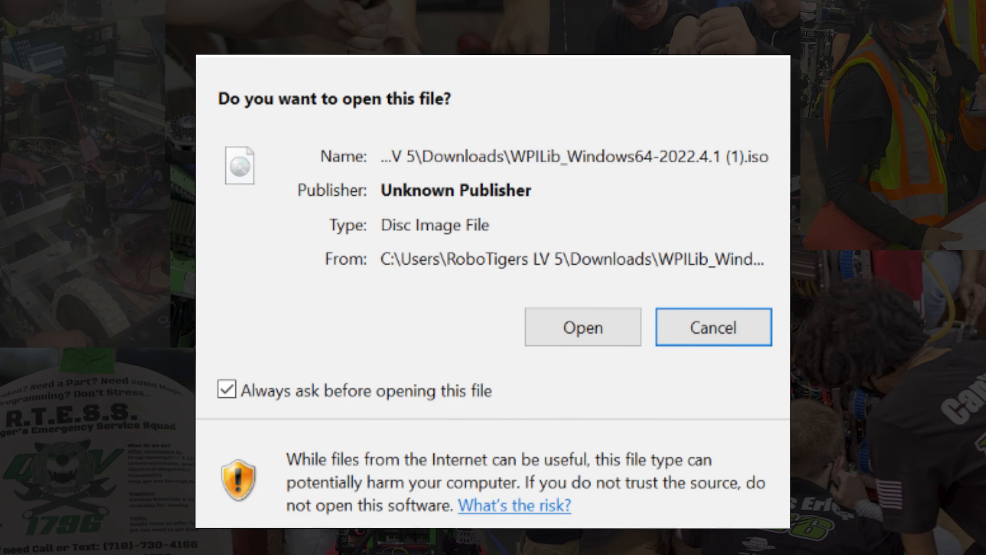
Open the WPILib image, install Everything, and pick a VS Code download option
click(581, 327)
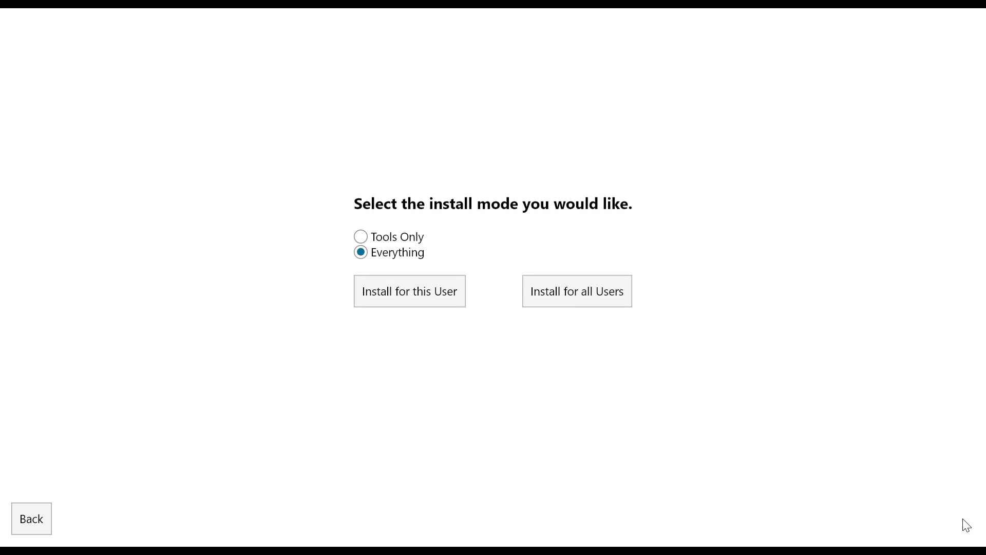
mouse_move(661, 363)
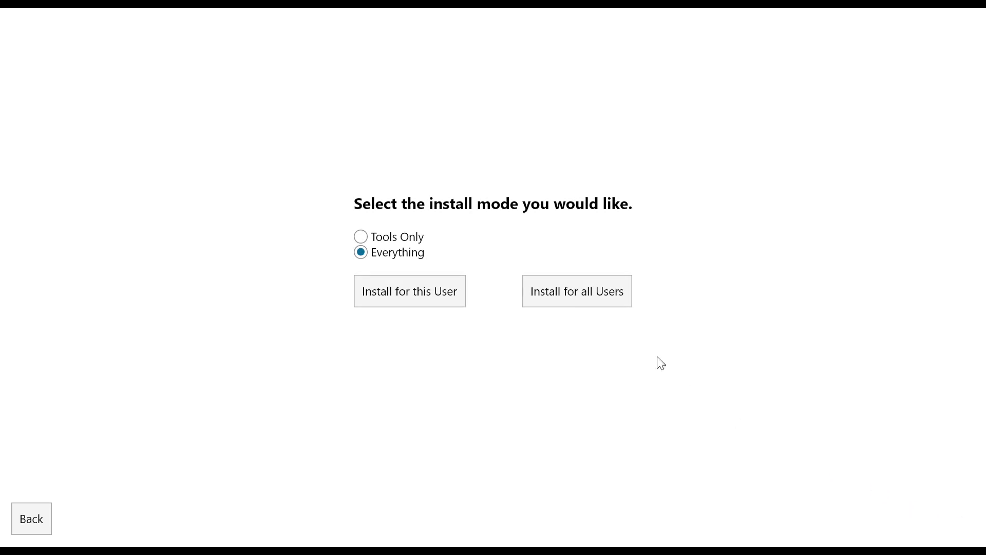
click(409, 291)
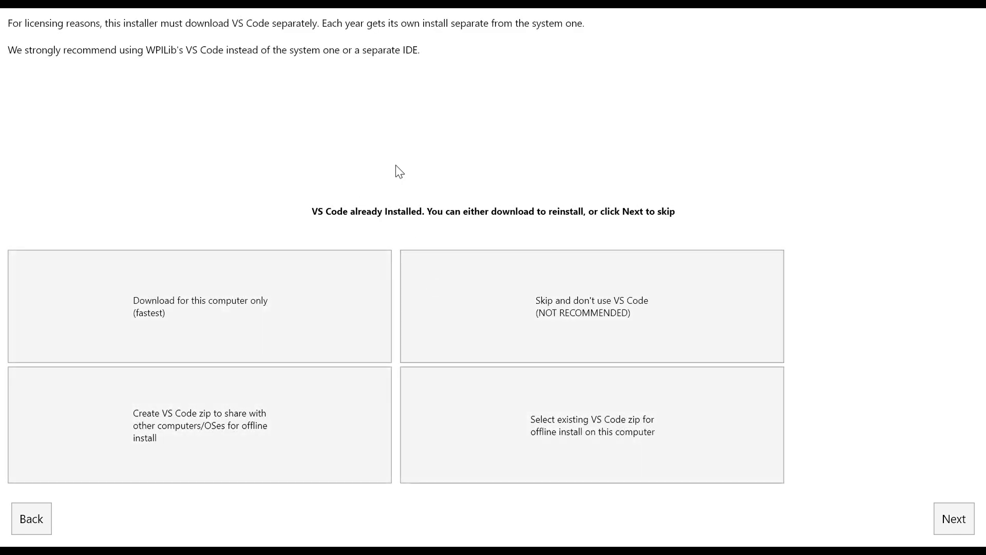
mouse_move(374, 205)
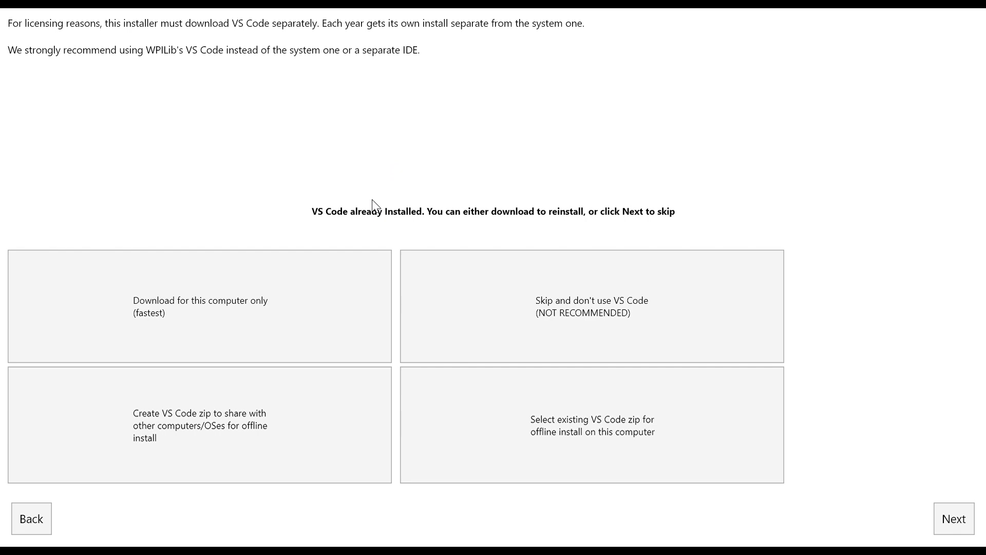
click(199, 307)
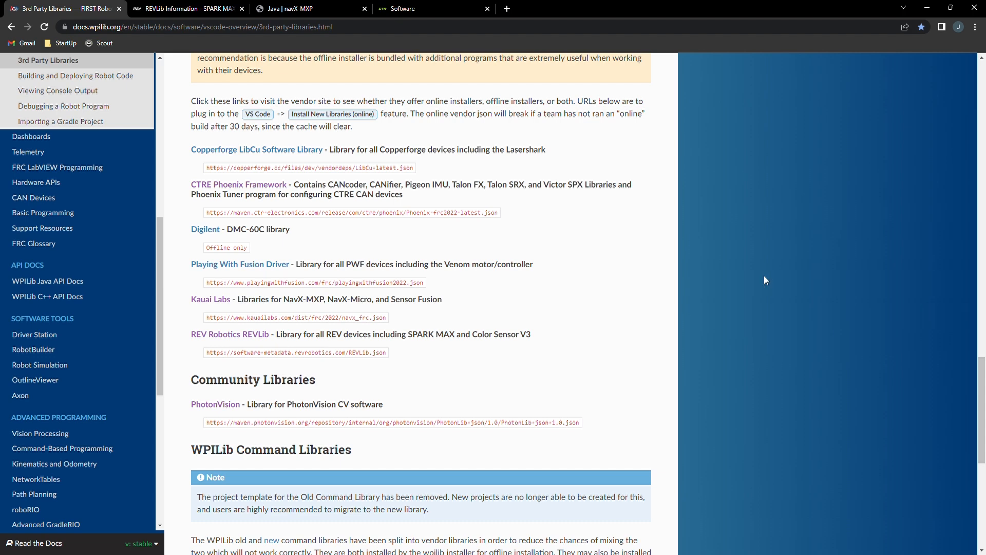
Download the REVLib and navX-MXP offline zips plus CTRE Phoenix's Windows 64-bit (.exe)
click(185, 8)
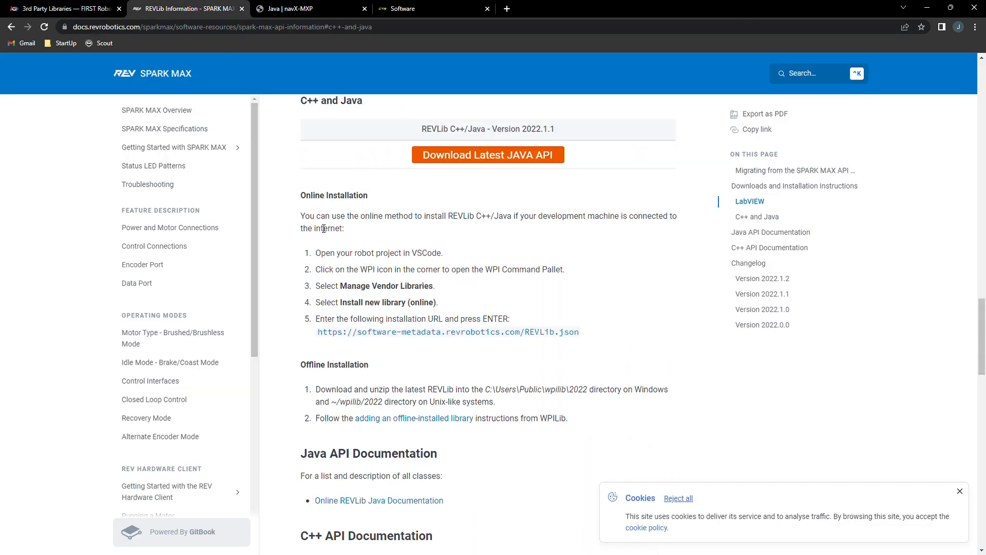
click(308, 8)
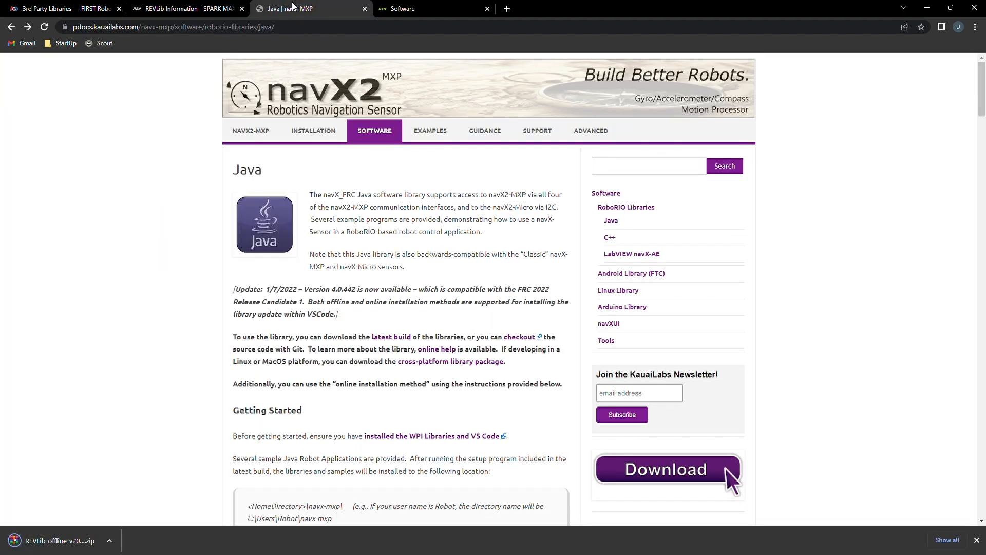
scroll(down, 3)
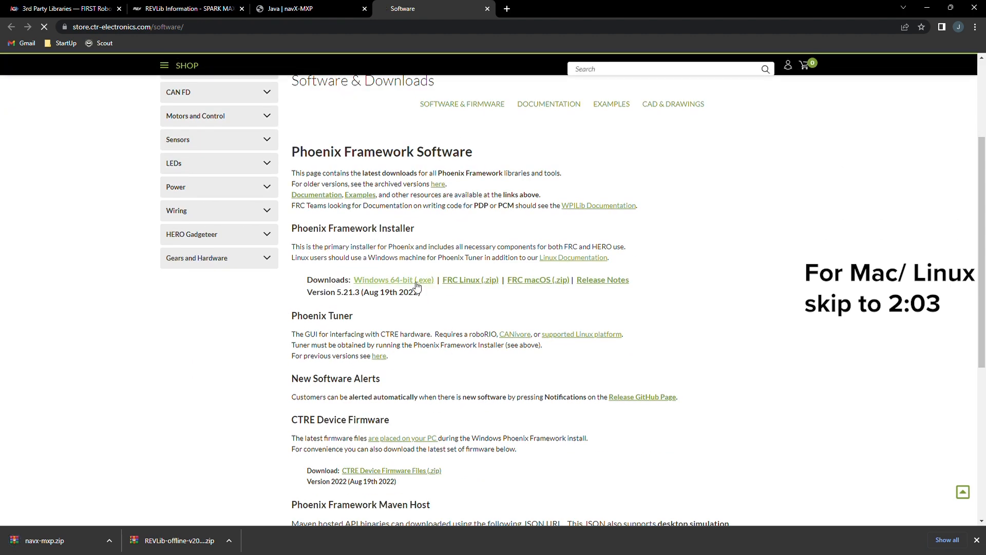
click(393, 279)
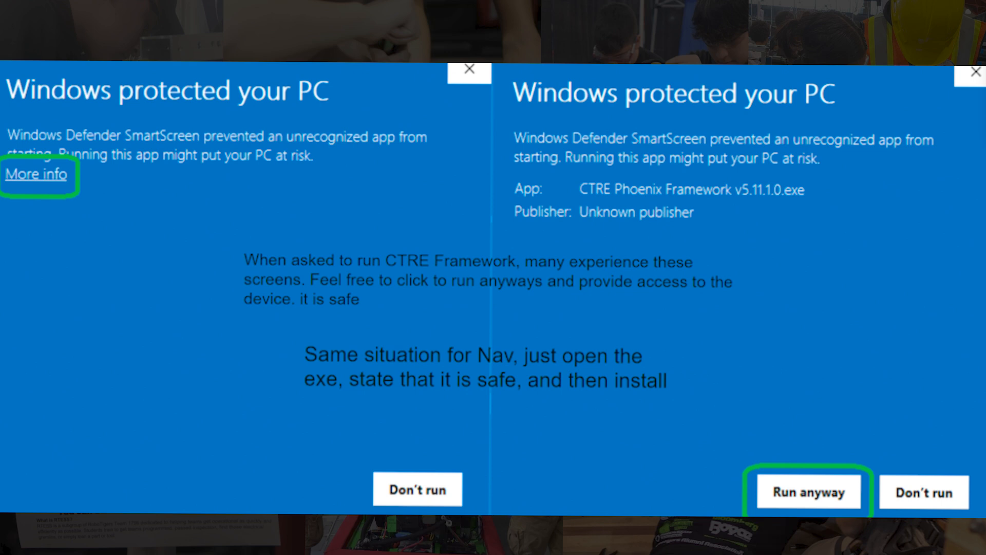
Run the Phoenix installer anyway, keep the C++/Java components, and accept the license
click(809, 491)
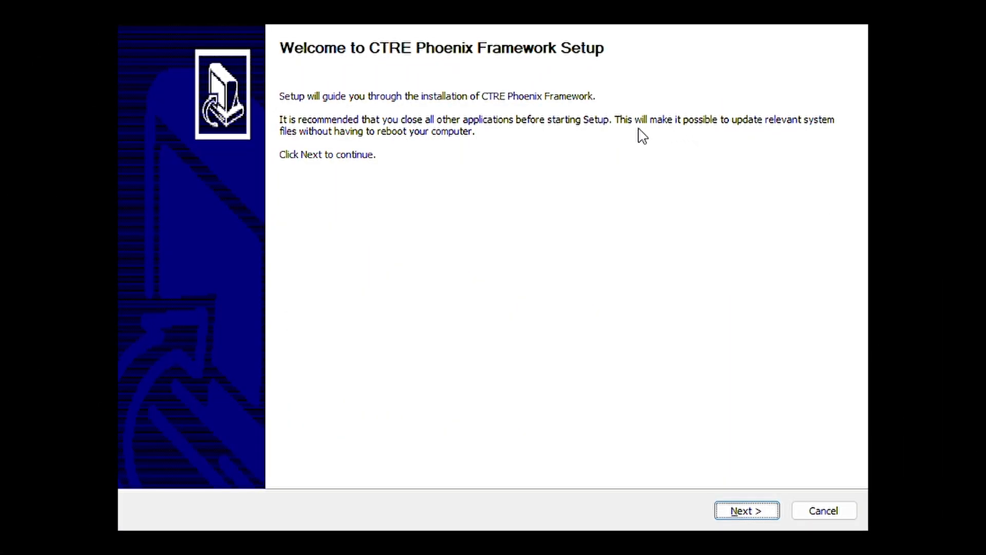
click(745, 510)
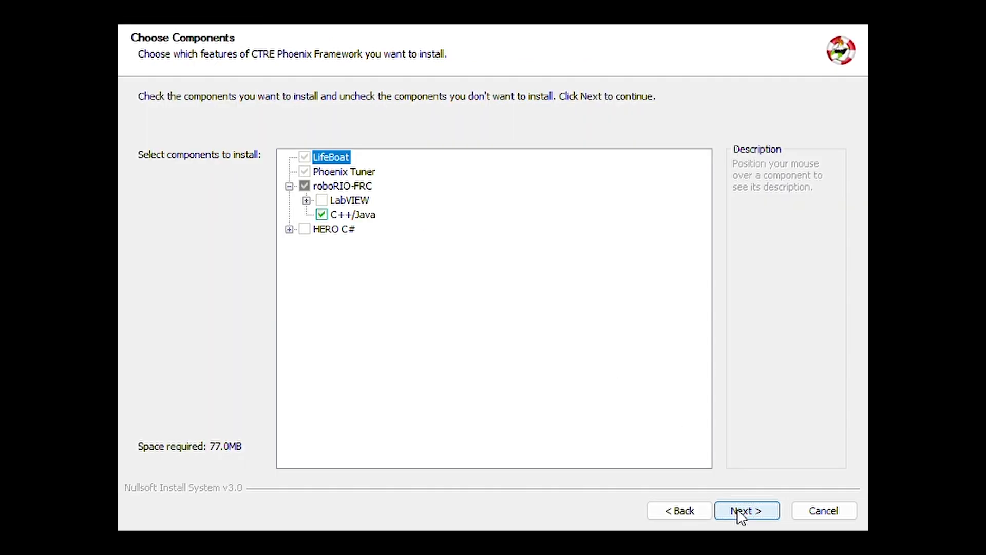
click(747, 510)
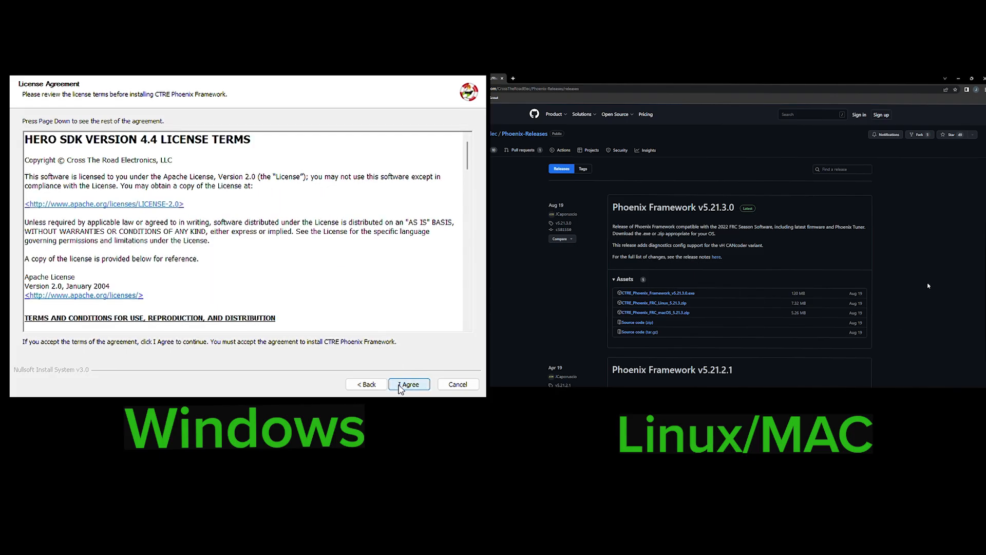
click(409, 384)
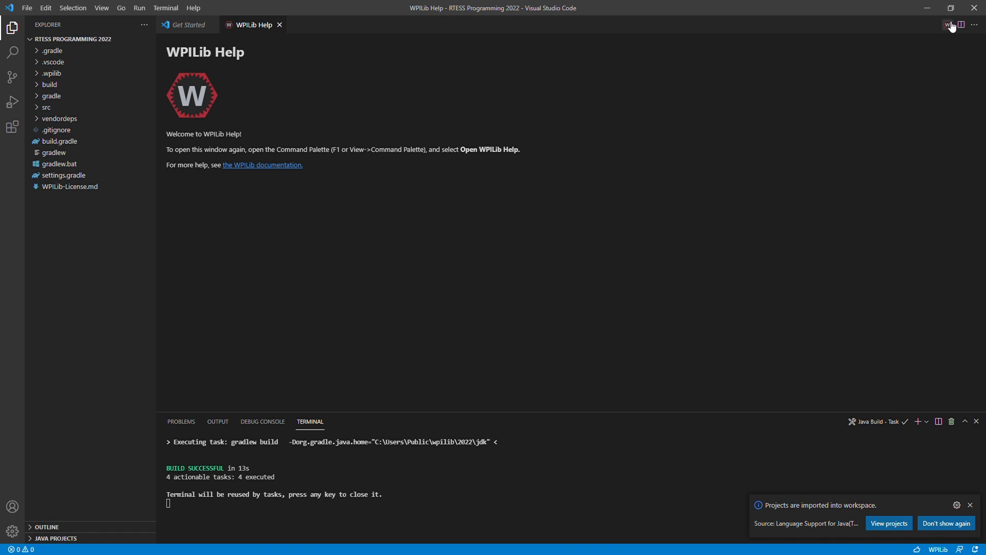
Install CTRE-Phoenix, REVLib and KauaiLabs_navX_FRC as offline vendor libraries
click(947, 25)
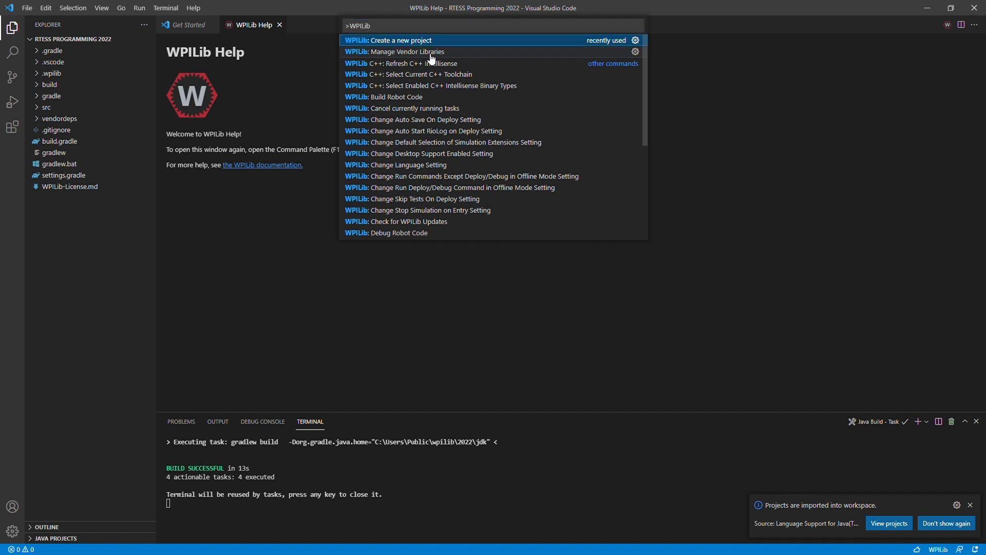
click(395, 52)
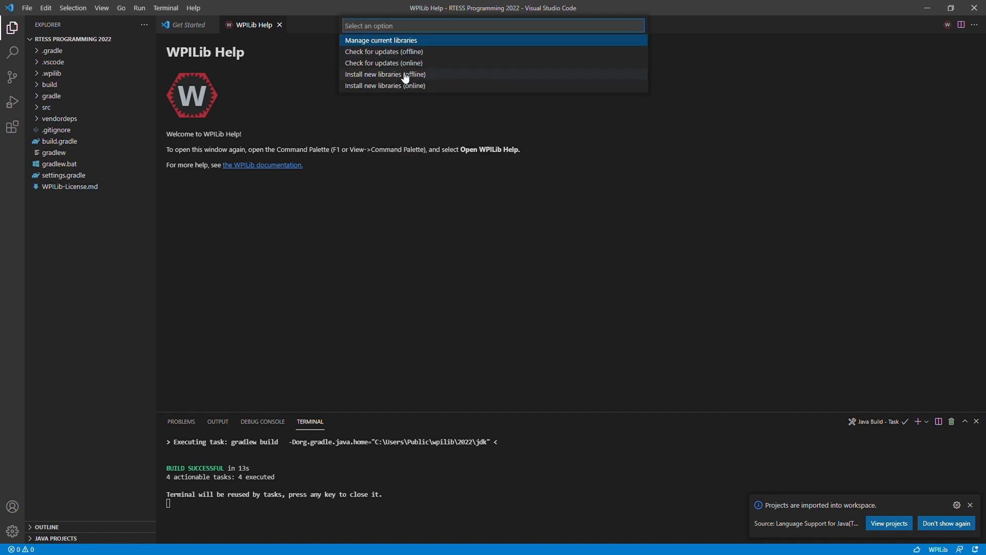
click(385, 74)
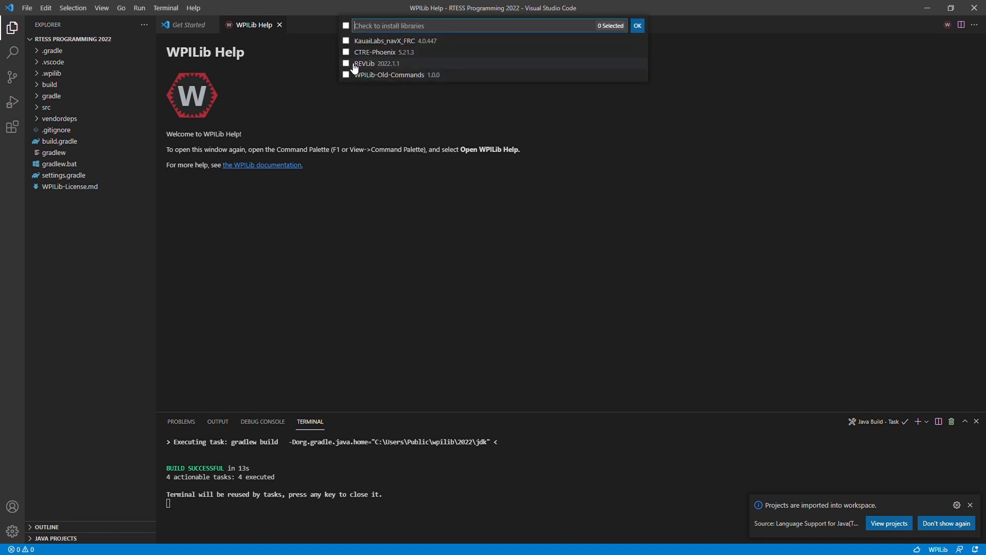
click(345, 63)
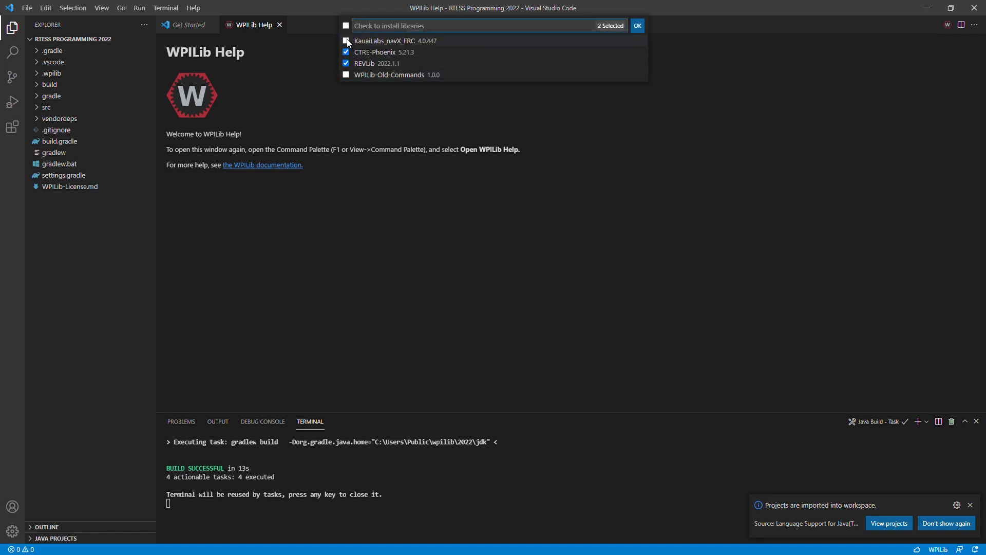
click(636, 25)
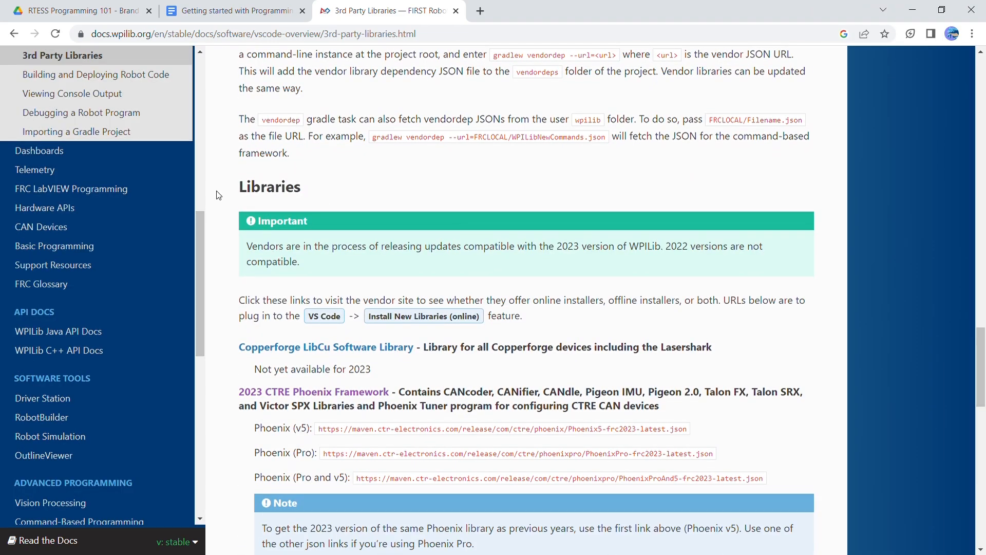
Highlight and copy the 2023 Phoenix (Pro) vendordep JSON URL
scroll(down, 3)
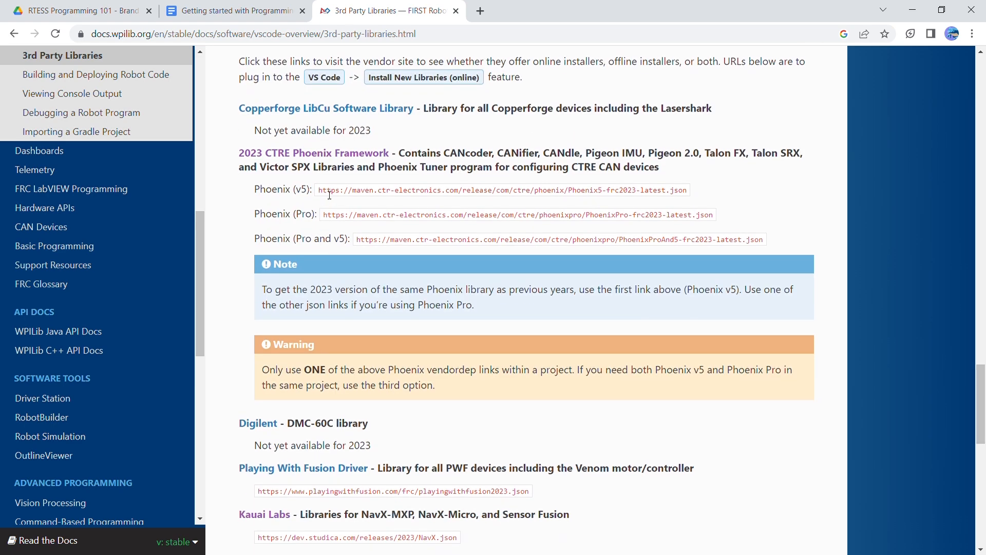
drag(323, 214, 552, 214)
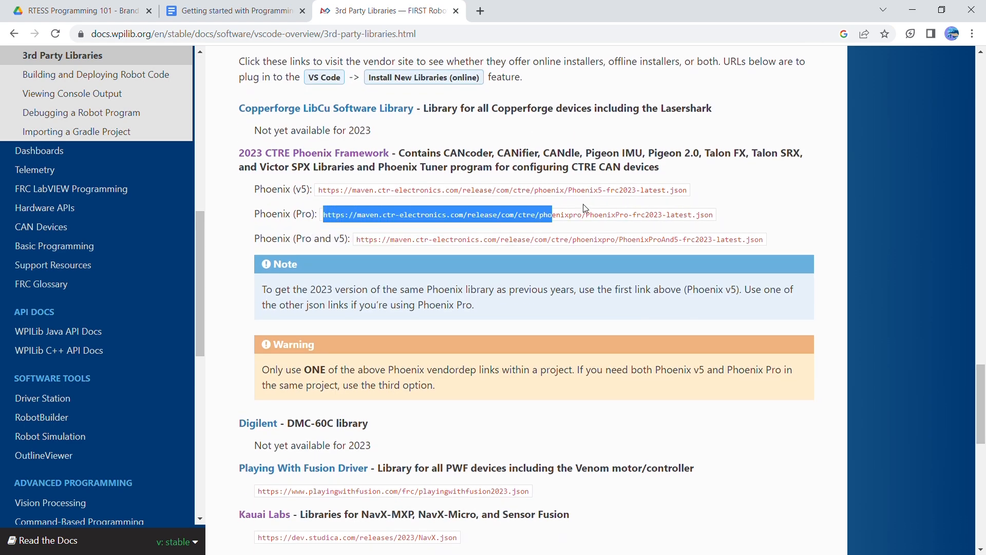
drag(566, 214, 714, 214)
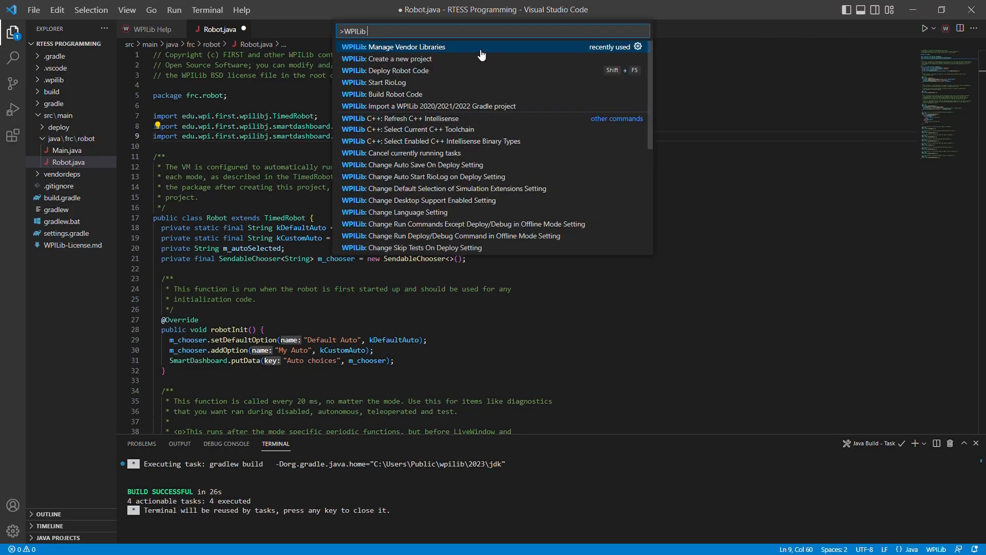
Install Phoenix Pro online from its maven.ctr-electronics.com PhoenixPro-frc2023 URL
click(391, 47)
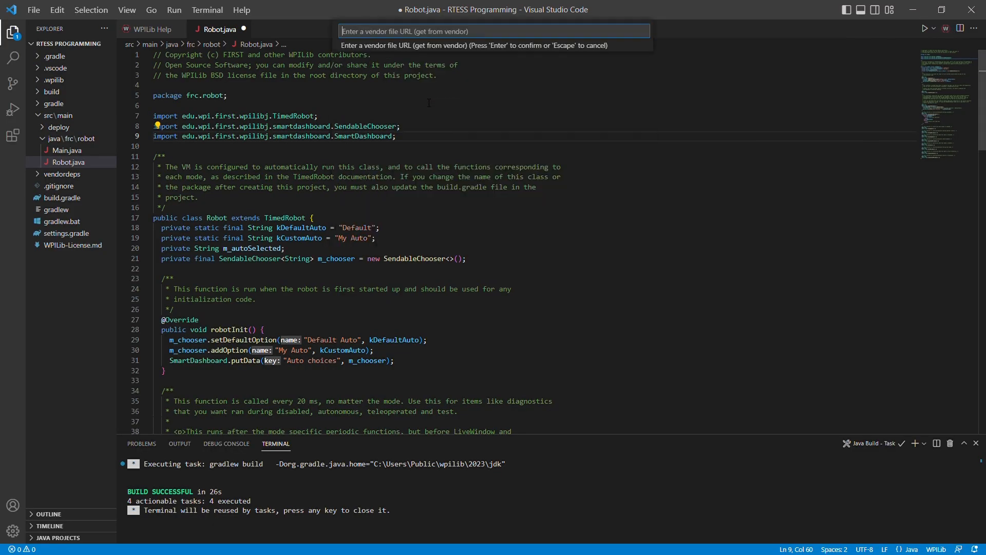
text(https://maven.ctr-electronics.com/release/com/ctre/phoenixpro/PhoenixPro-frc2023-latest.json)
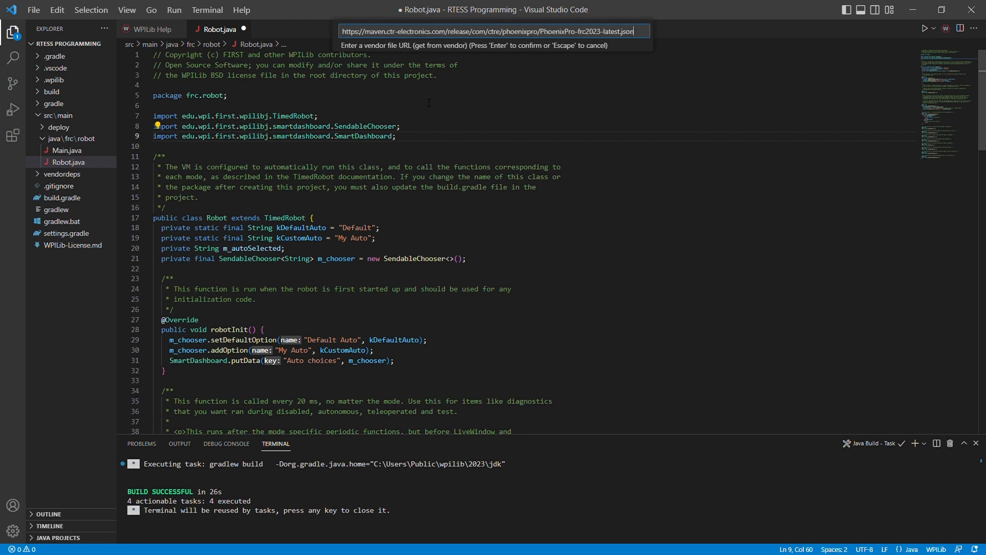
key(Escape)
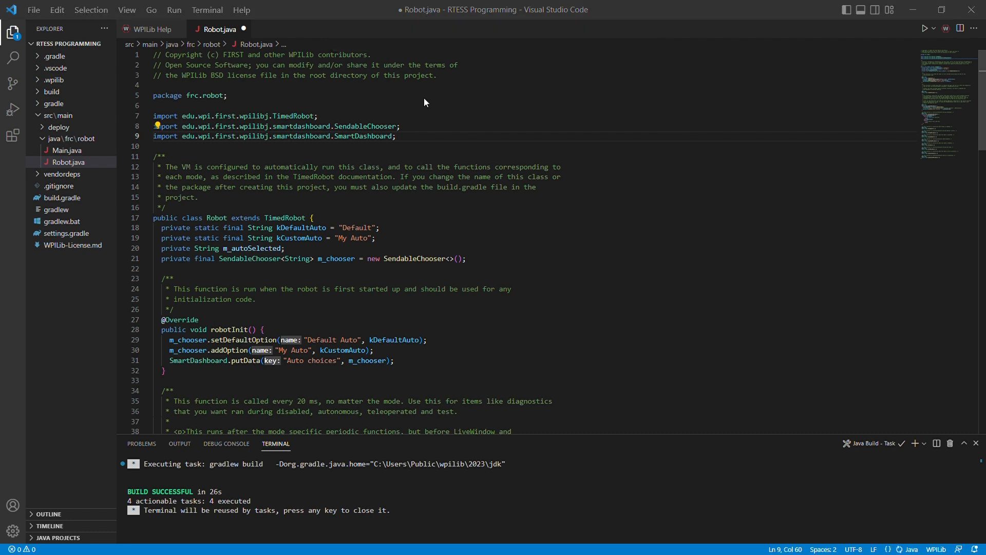
mouse_move(542, 294)
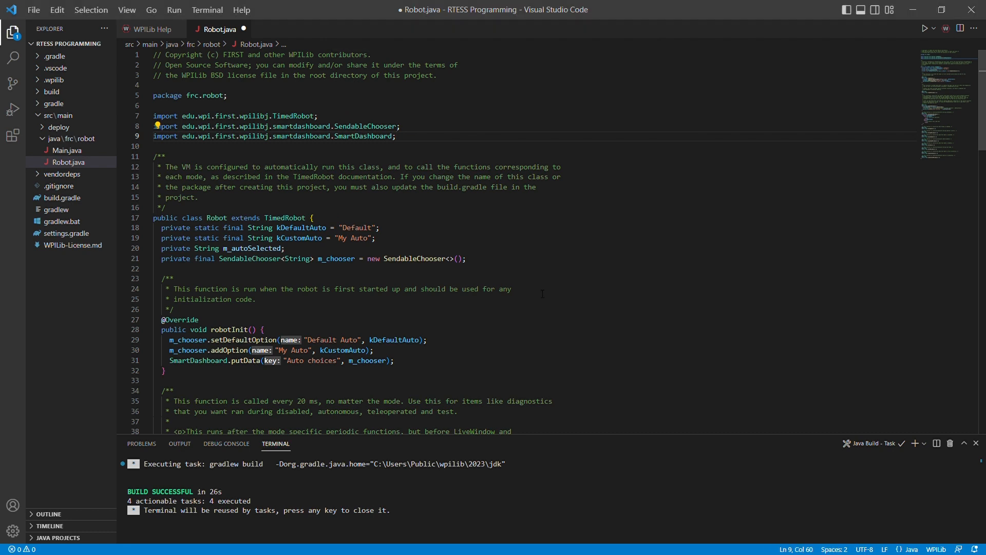
Save Robot.java and add the comment '//waiting =|:D:'
key(ctrl+s)
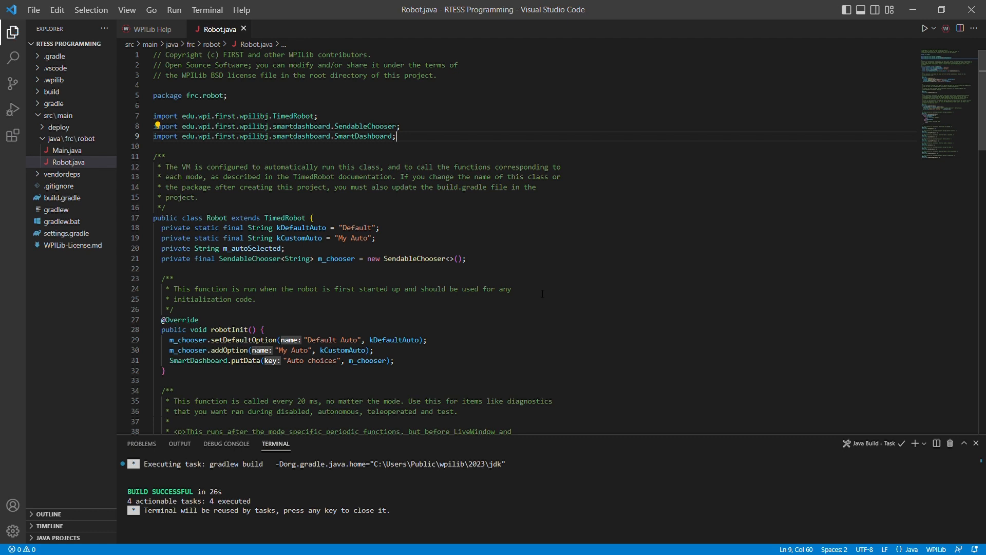
text(//waiting =|:D)
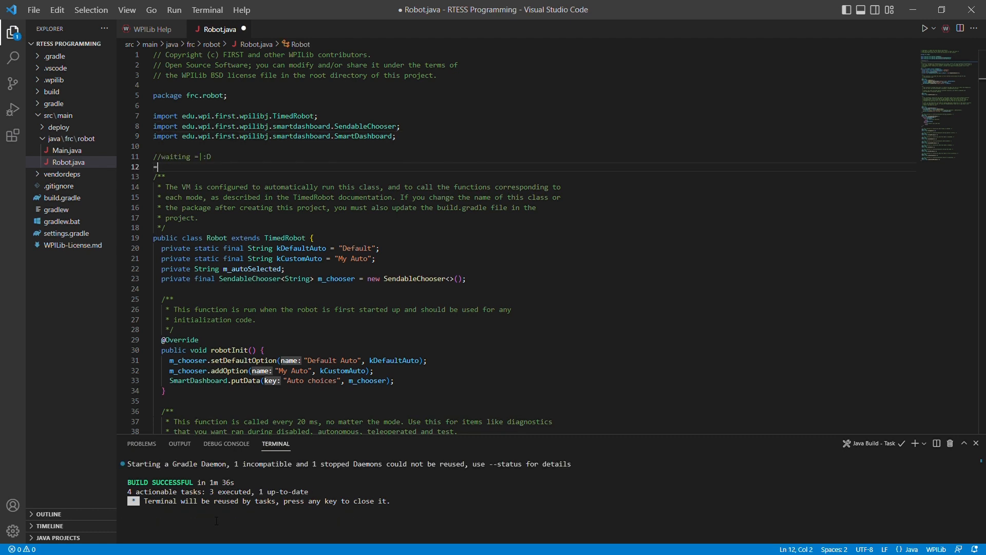
text(:)
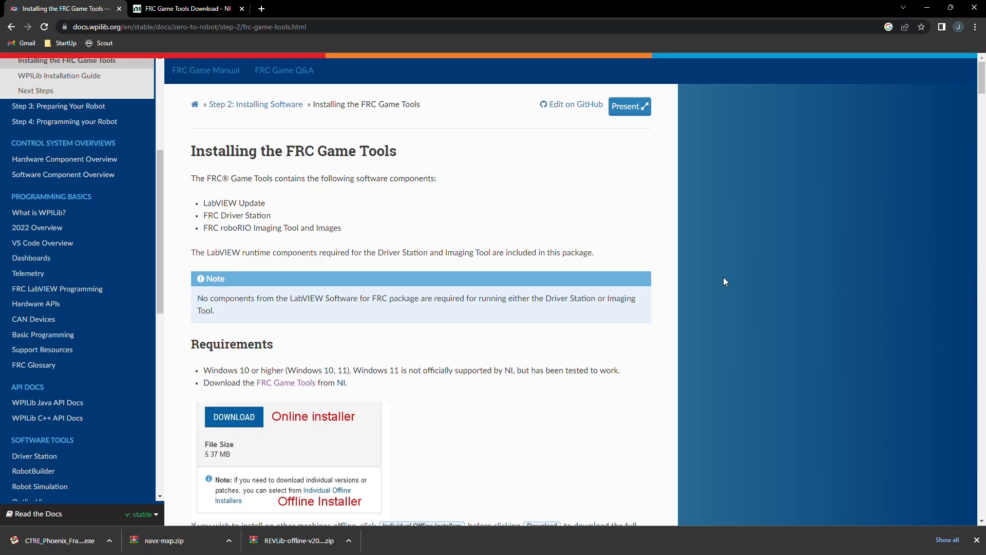
mouse_move(544, 173)
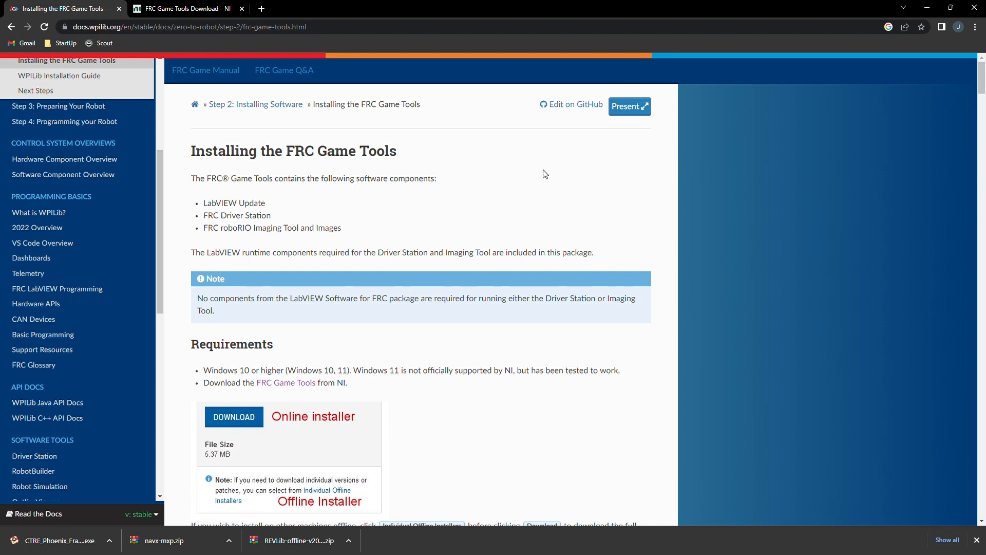
Download the FRC Game Tools 2022 installer from the NI download page
click(182, 8)
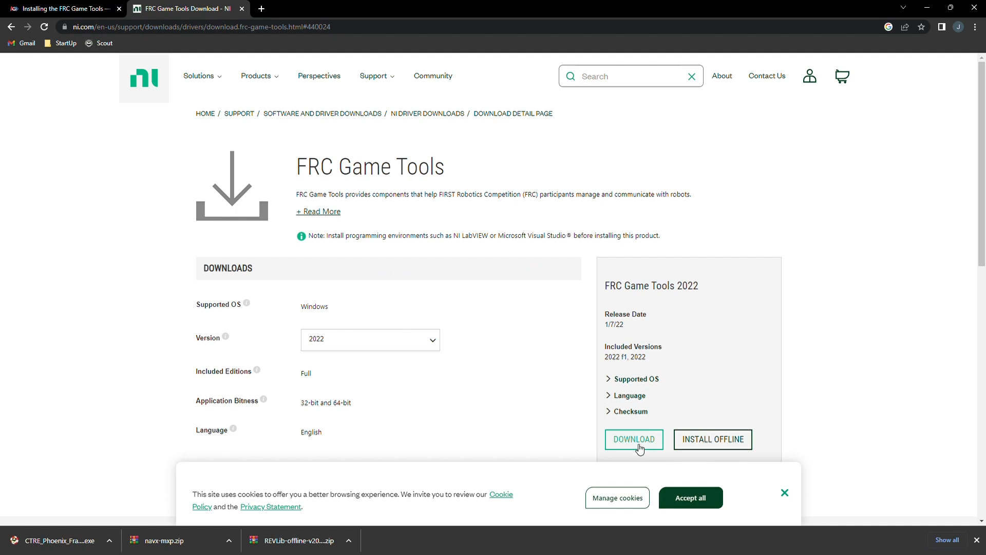
click(634, 439)
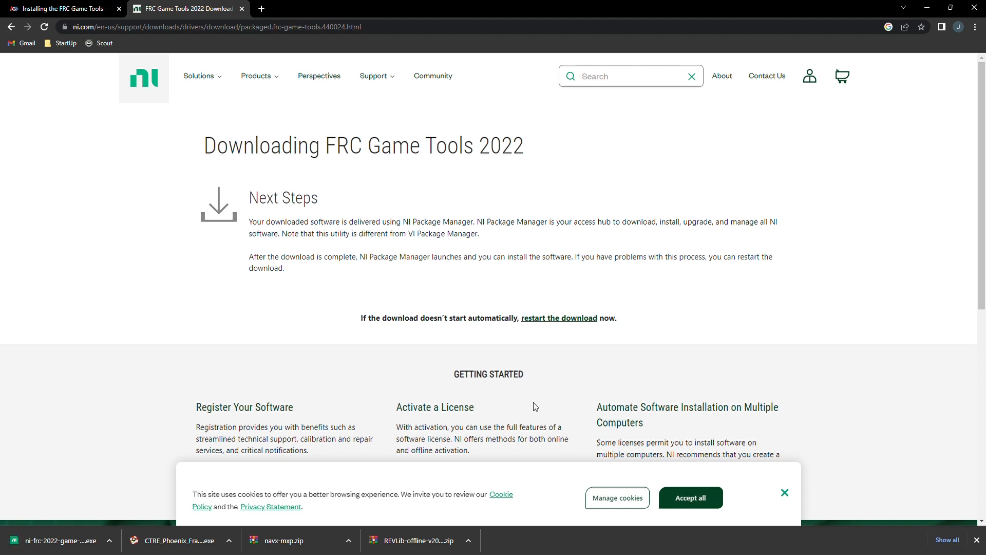
mouse_move(531, 414)
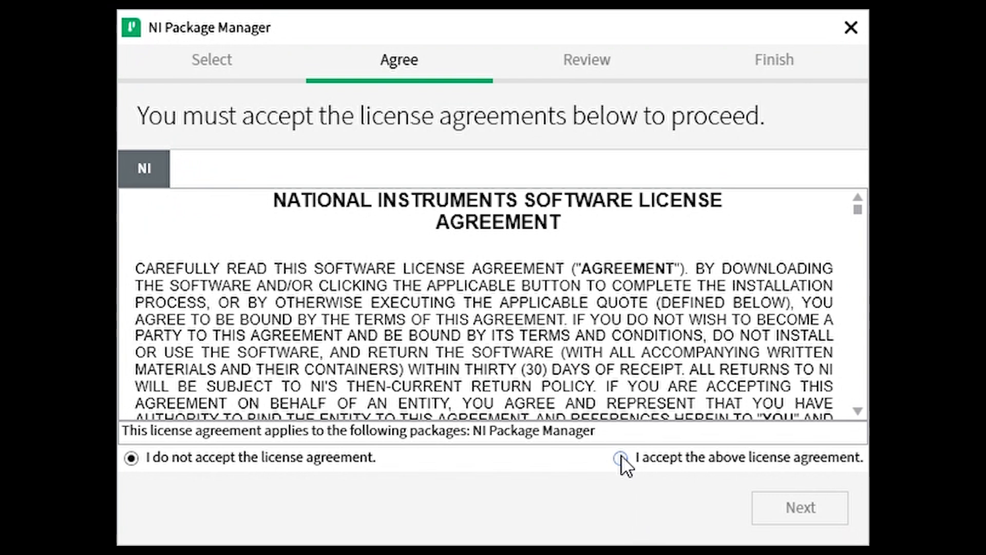
Accept the NI license and start installing NI Package Manager
click(619, 457)
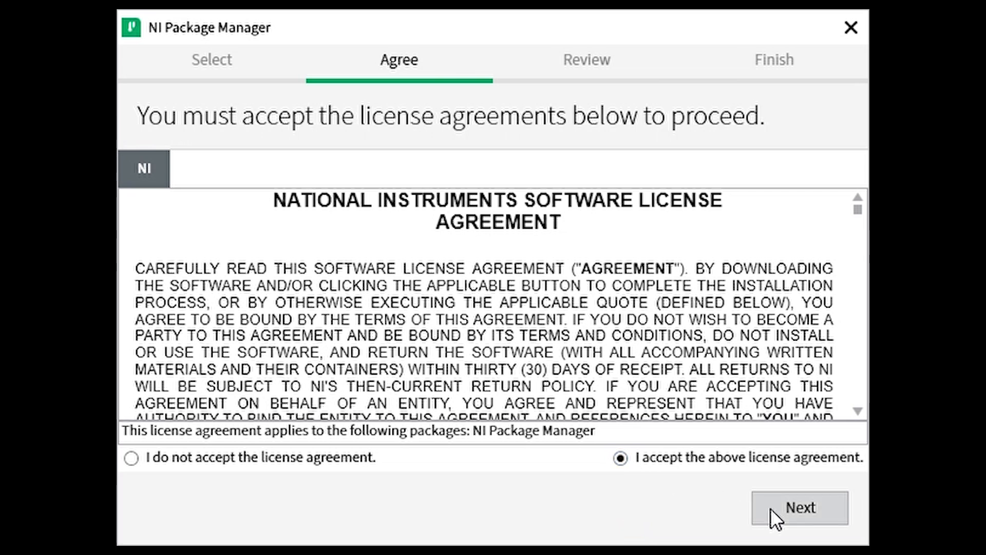
click(800, 508)
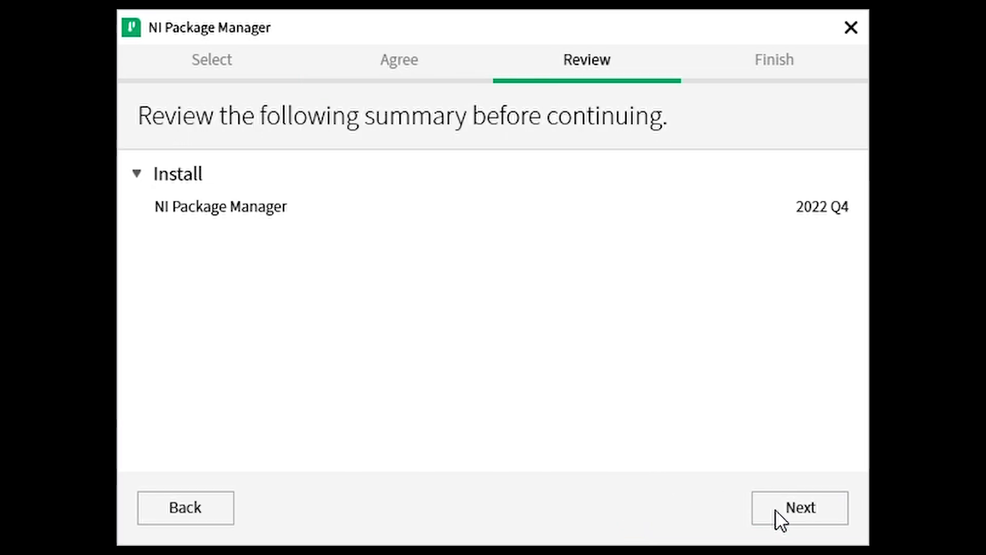
click(799, 507)
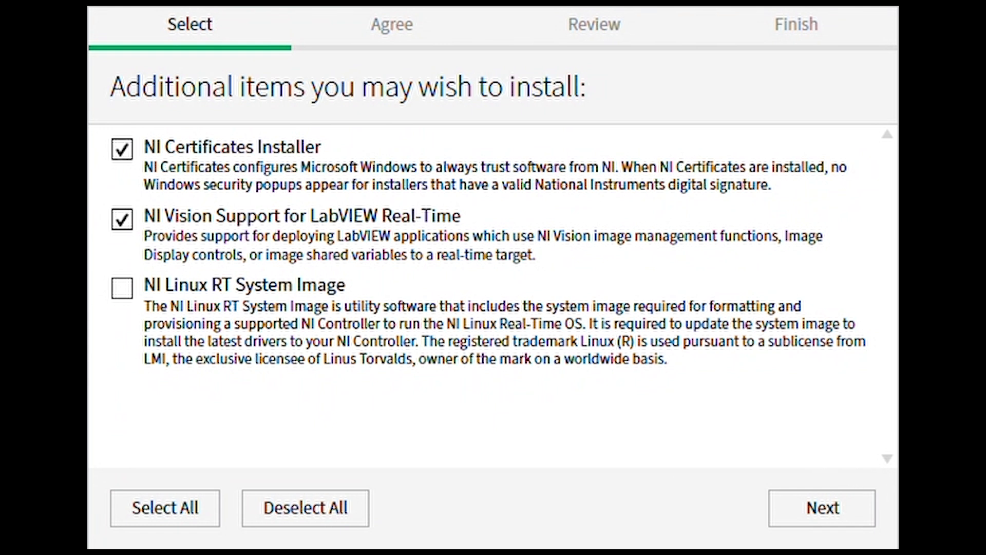
Keep the checked additional items, accept their licenses, and install FRC Game Tools
click(821, 507)
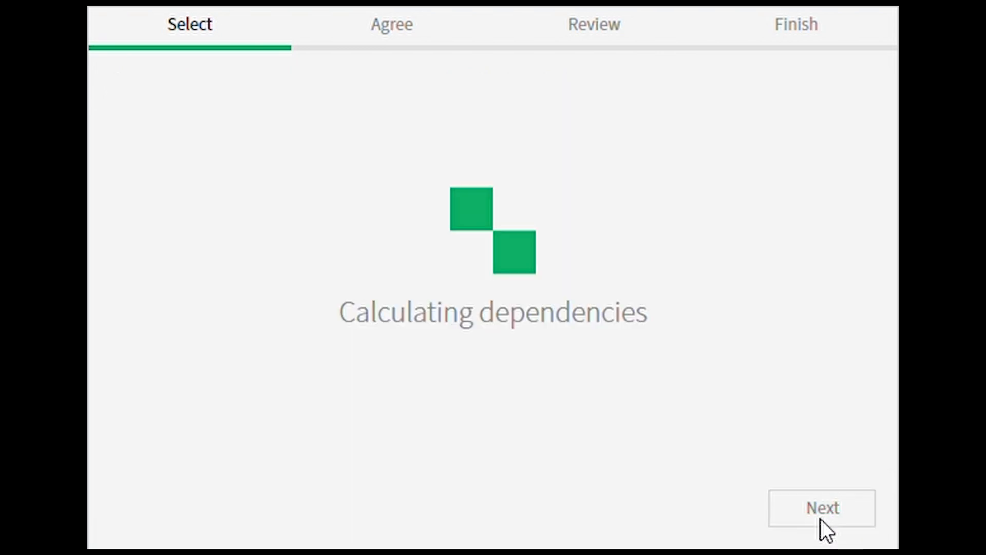
click(820, 508)
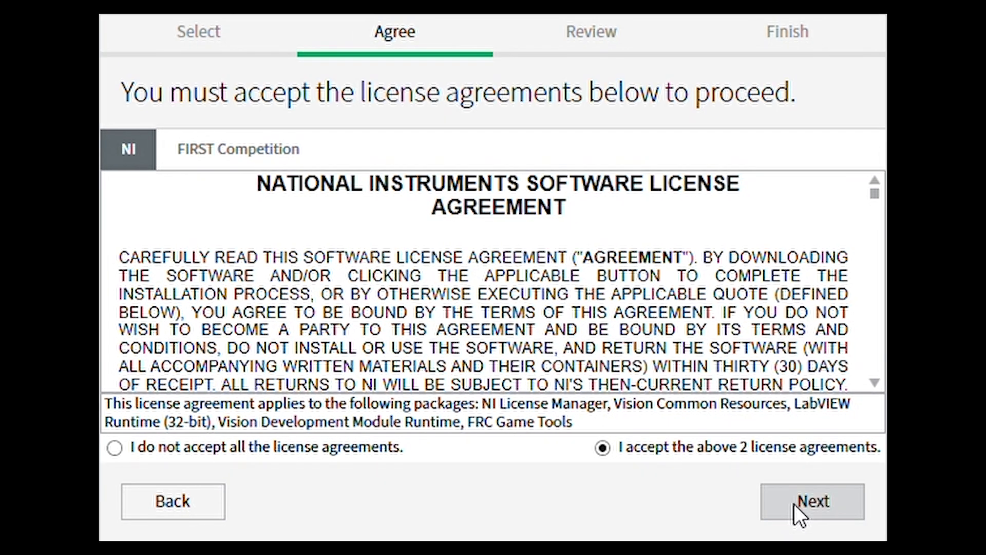
click(811, 501)
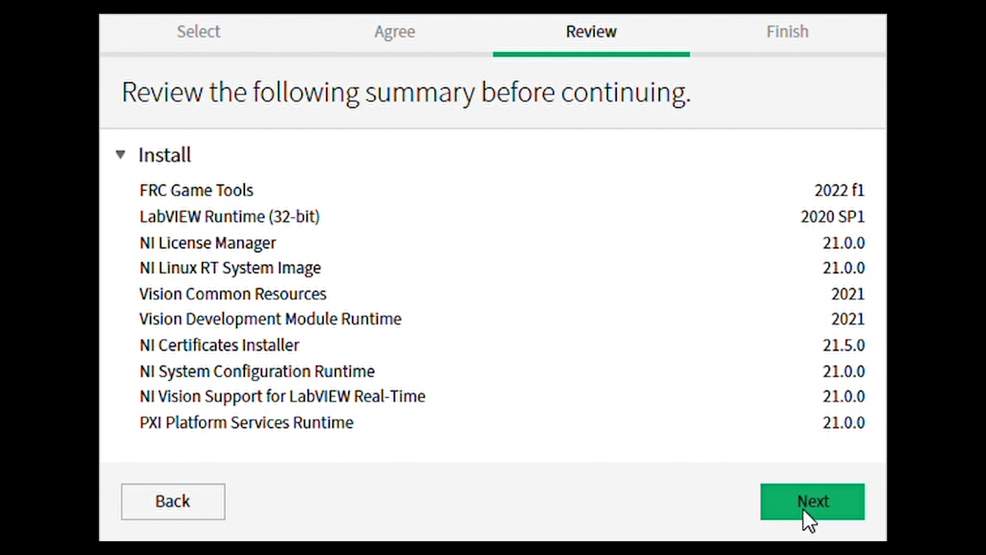
click(812, 501)
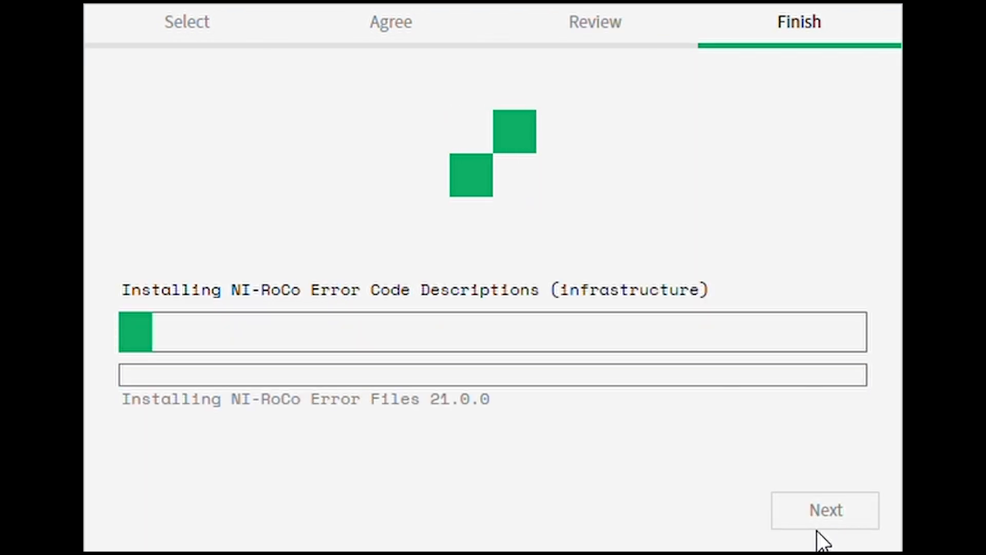